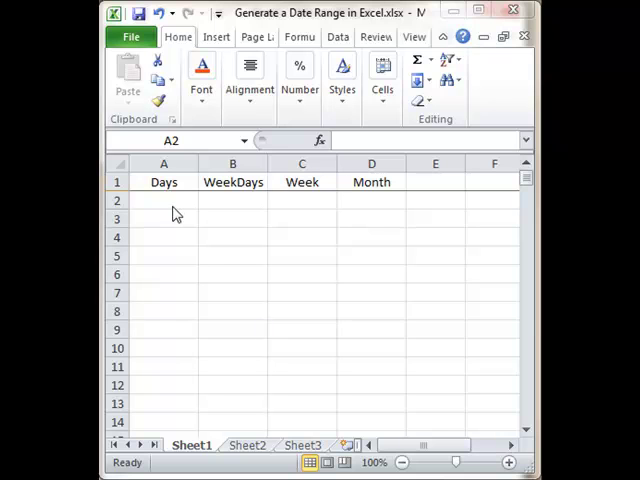
Enter the starting date 1/1/2010 in cell A2 under Days
left_click(164, 200)
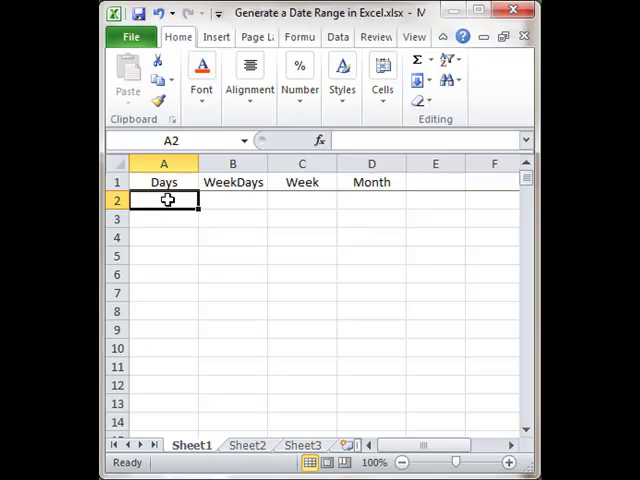
type("1/1/")
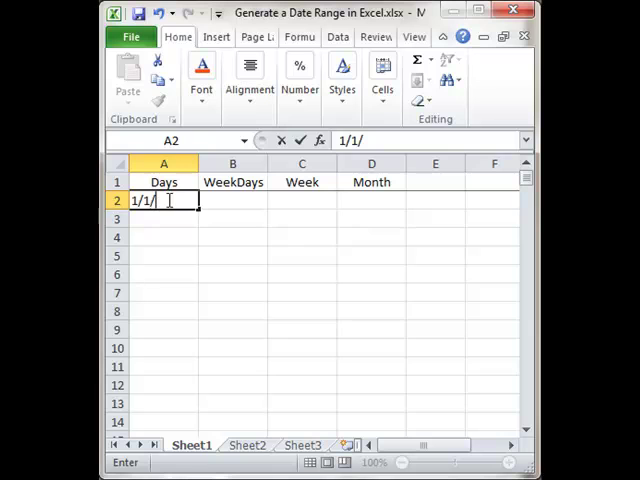
type("2010")
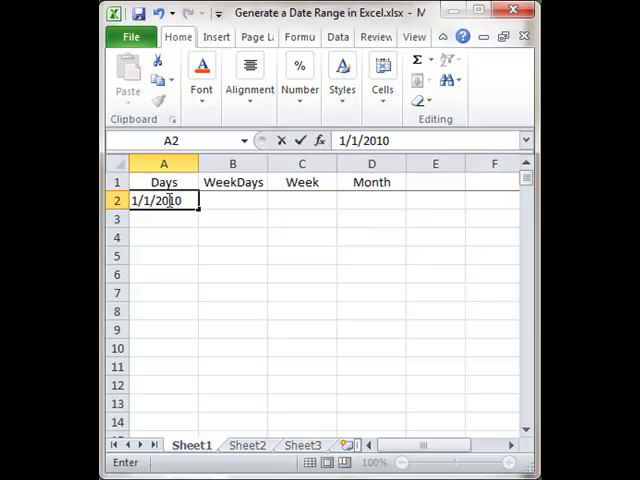
key("Return")
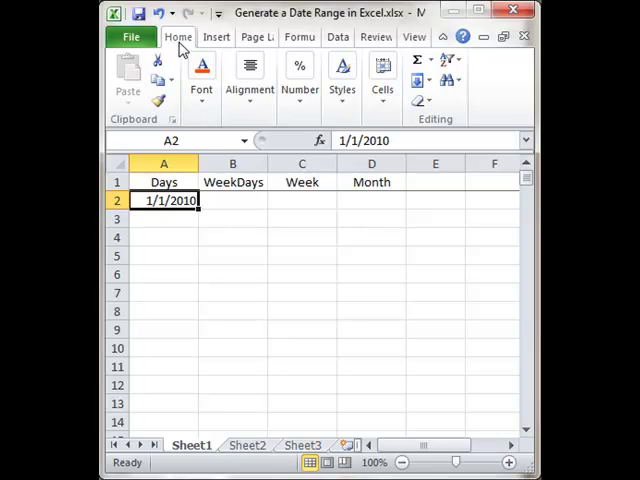
mouse_move(442, 104)
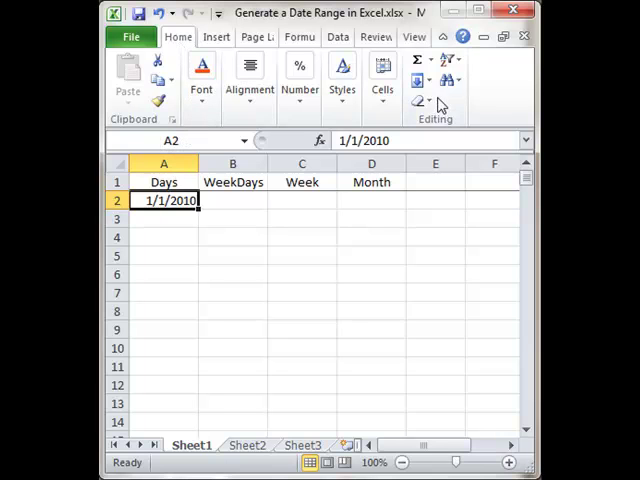
Bring up the Fill > Series settings from the Home ribbon's Editing group
left_click(418, 80)
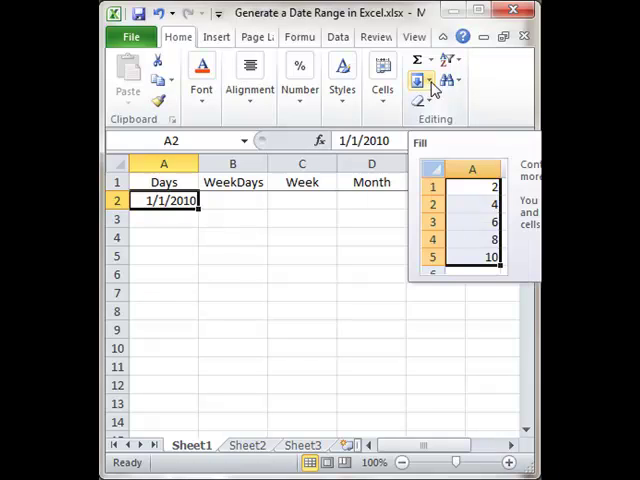
left_click(416, 80)
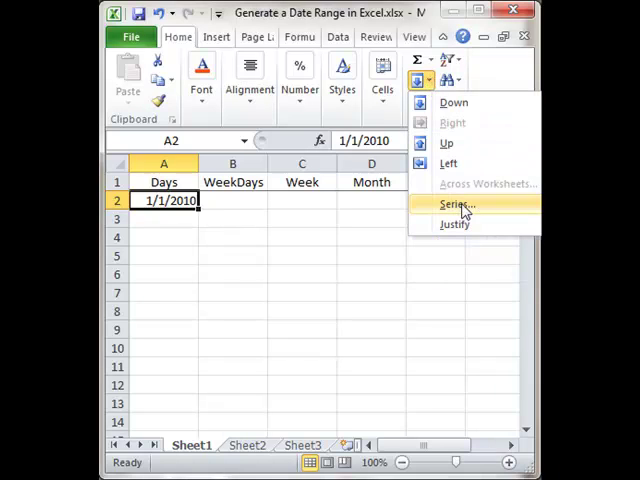
left_click(456, 204)
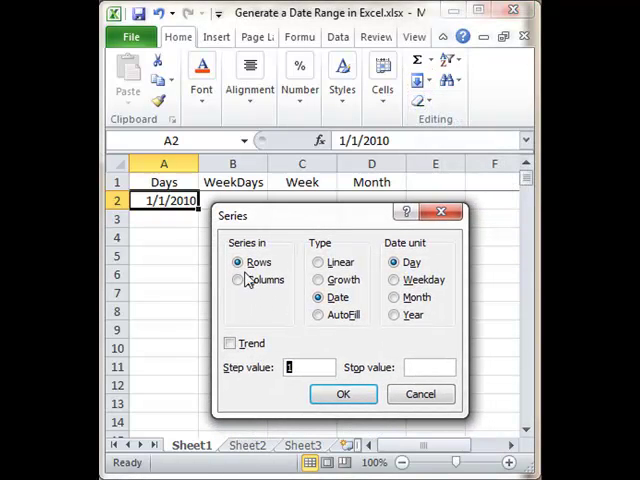
Fill Days down the column as a daily date series with stop value 12/31/2010
left_click(238, 280)
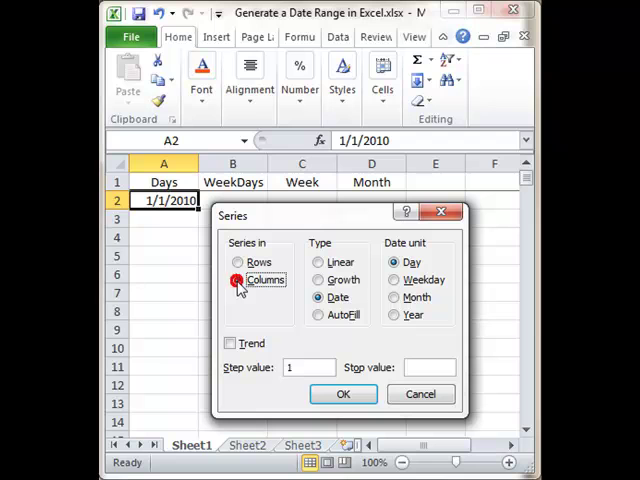
left_click(238, 280)
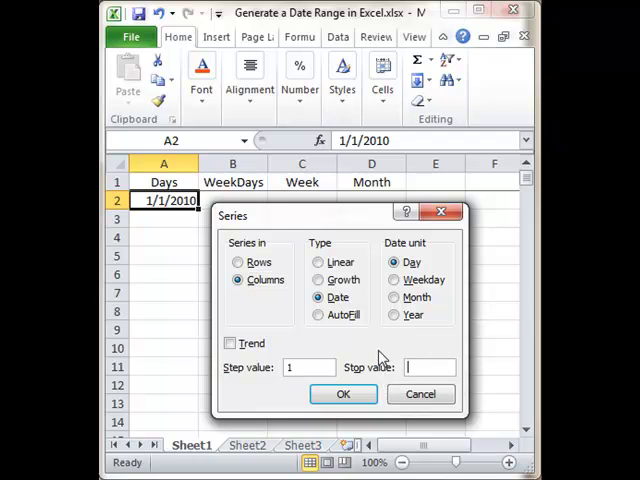
type("12/31")
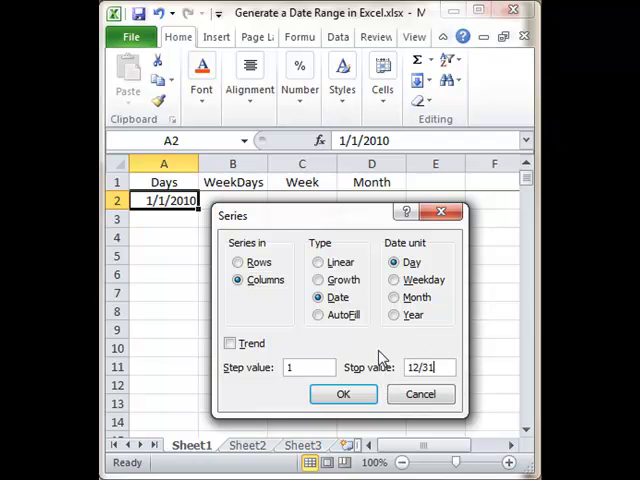
type("/2010")
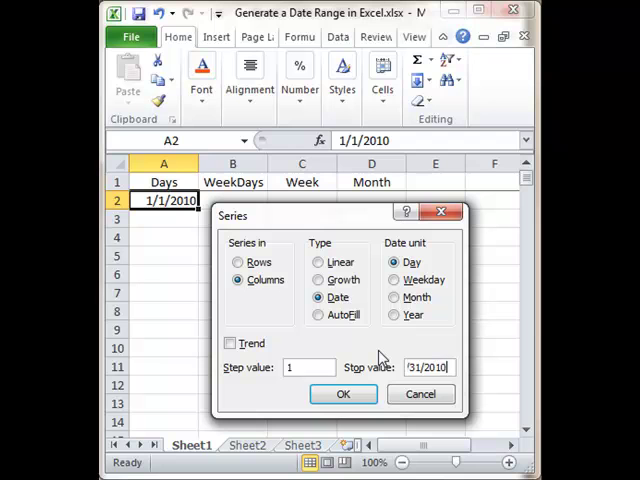
left_click(342, 392)
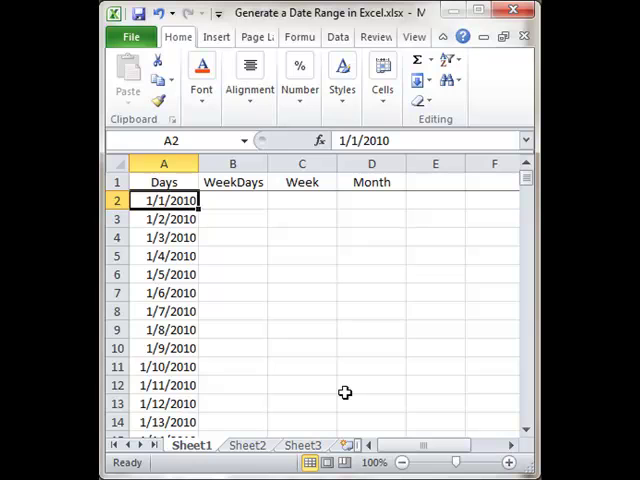
Enter 1/1/2010 in B2 and right-drag its fill handle to show fill choices
left_click(232, 200)
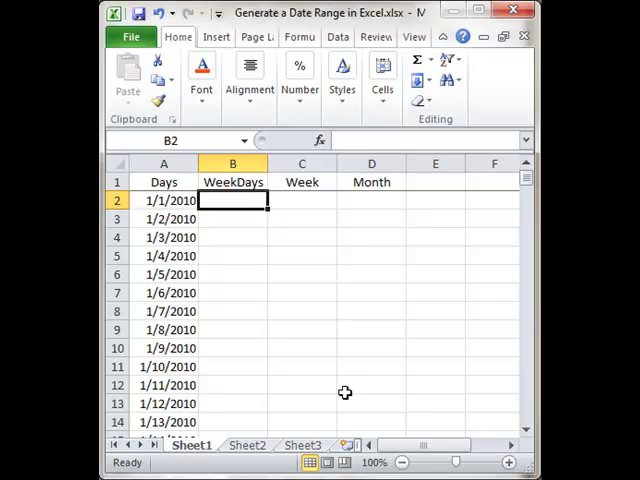
type("1/1/2010")
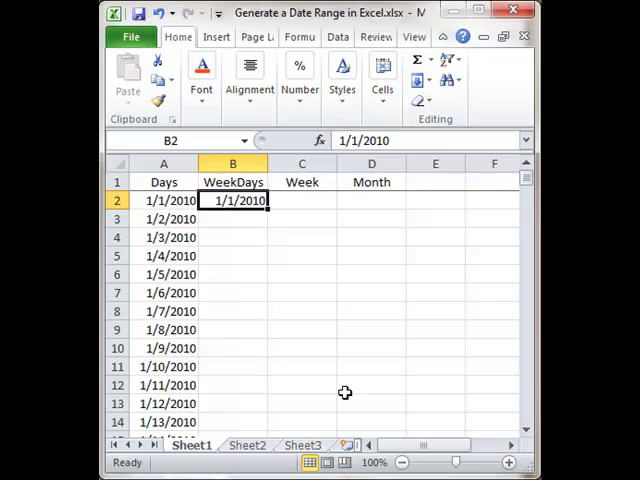
mouse_move(260, 216)
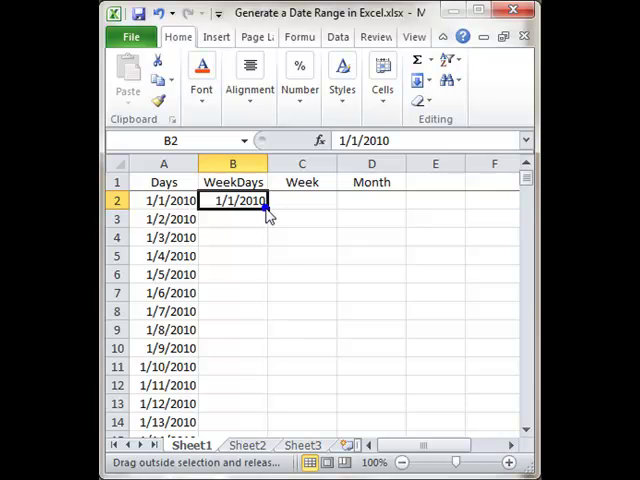
left_click_drag(268, 210, 268, 230)
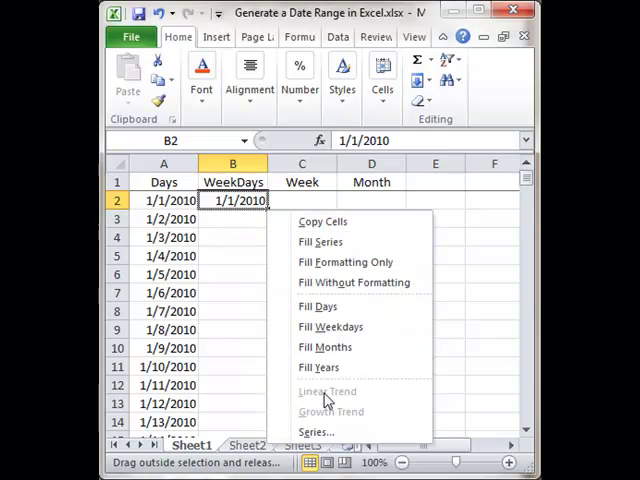
mouse_move(318, 432)
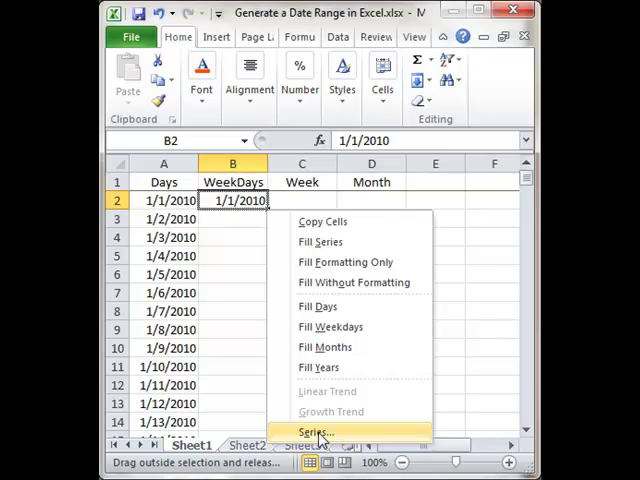
Fill WeekDays down the column as a Weekday date series ending 12/31/2010
left_click(316, 432)
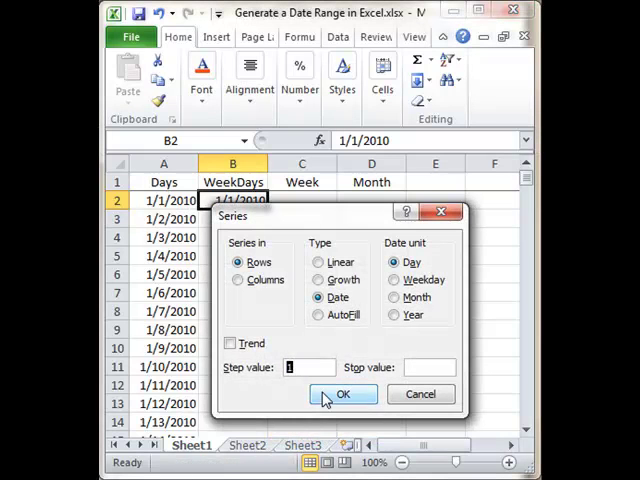
left_click(236, 280)
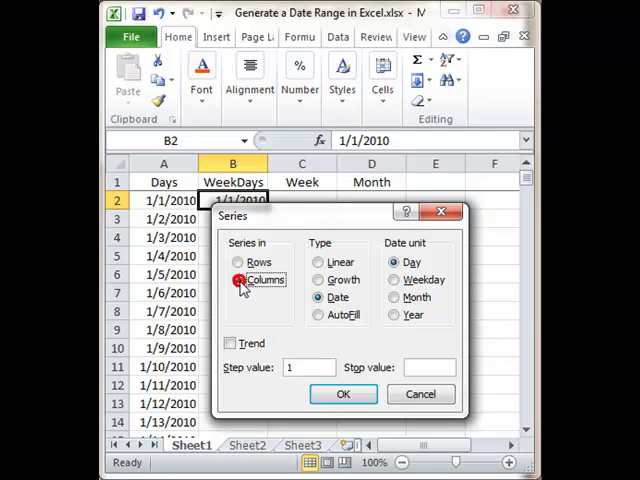
left_click(238, 280)
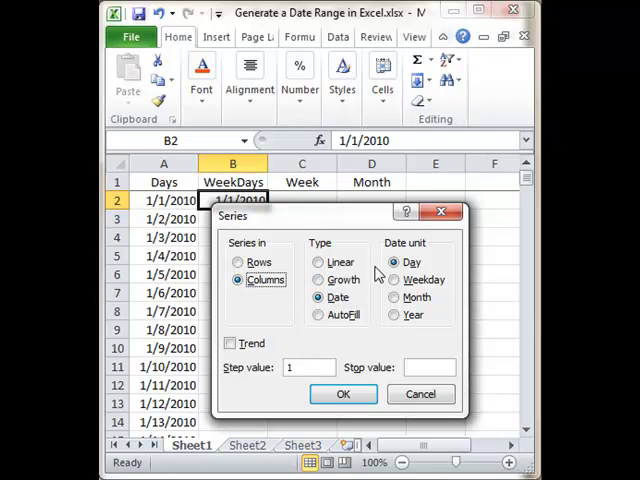
left_click(394, 280)
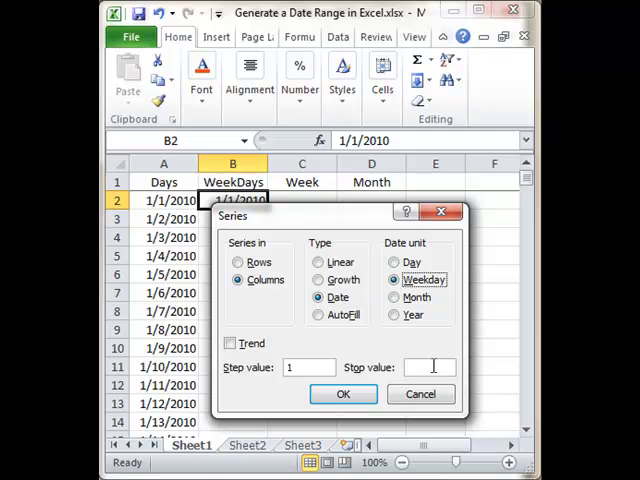
type("12")
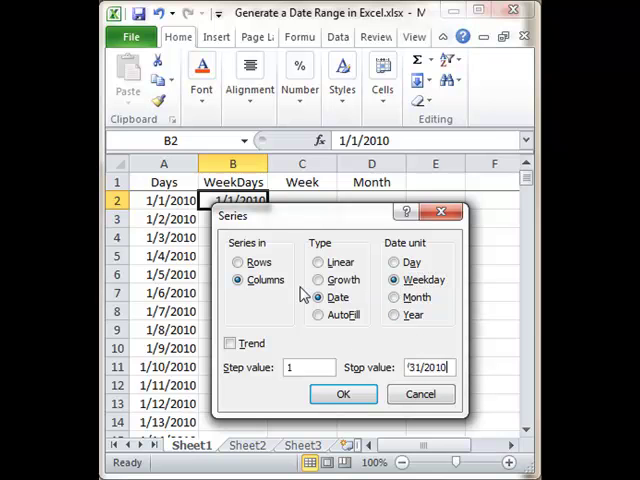
left_click(342, 392)
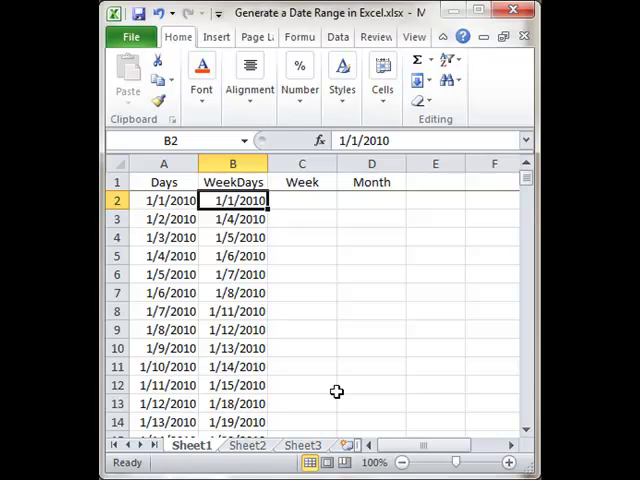
left_click(232, 218)
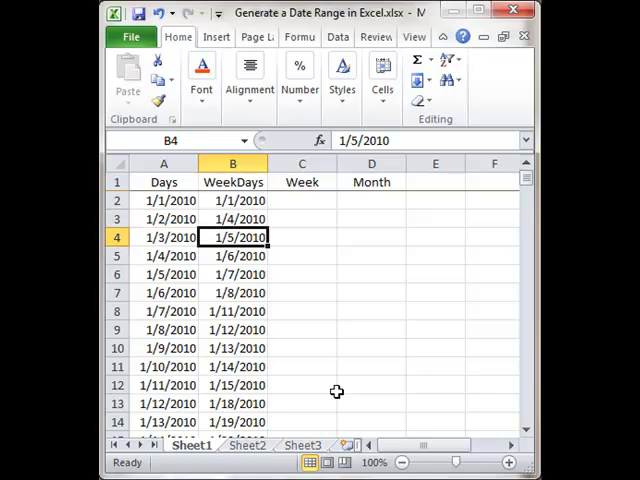
left_click(232, 312)
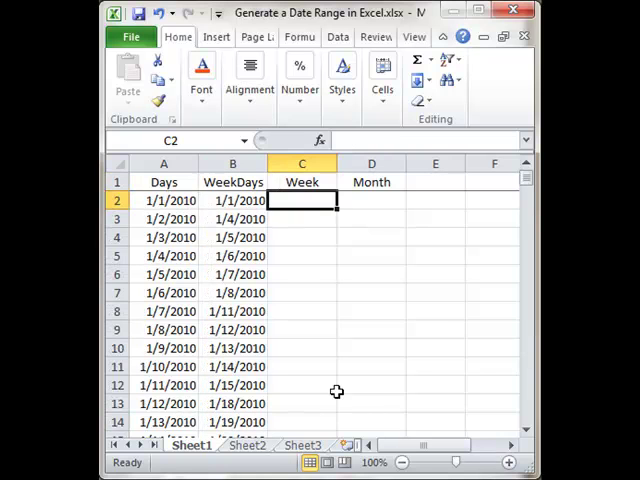
mouse_move(220, 218)
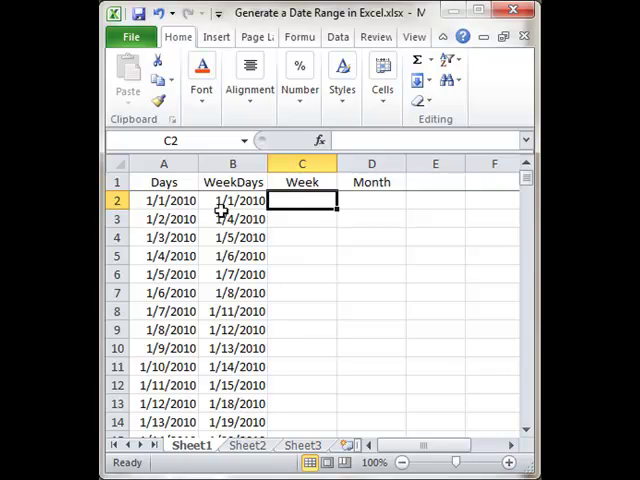
With 1/4/2010 in C2 under Week, bring up the ribbon's fill choices
left_click(232, 218)
type("1/4/2010")
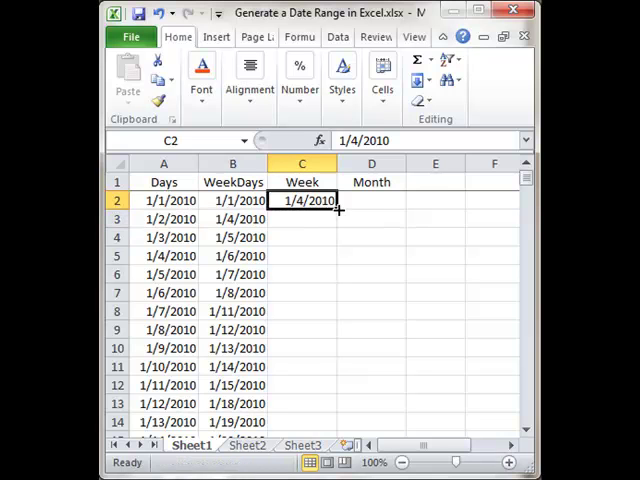
left_click(420, 80)
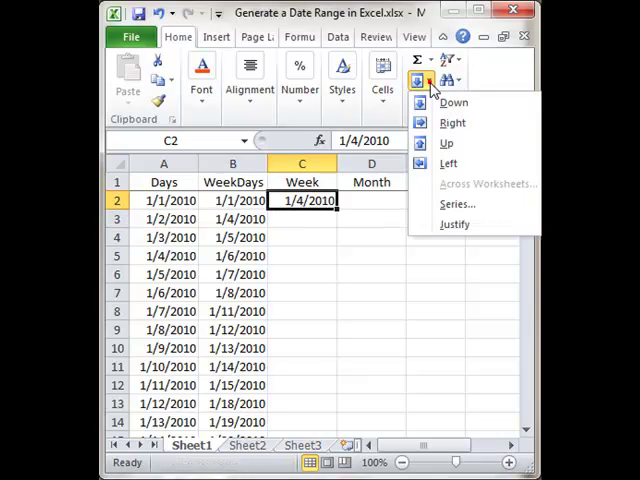
Fill Week as a date series with step 7 and stop value 12/31/2010
left_click(456, 204)
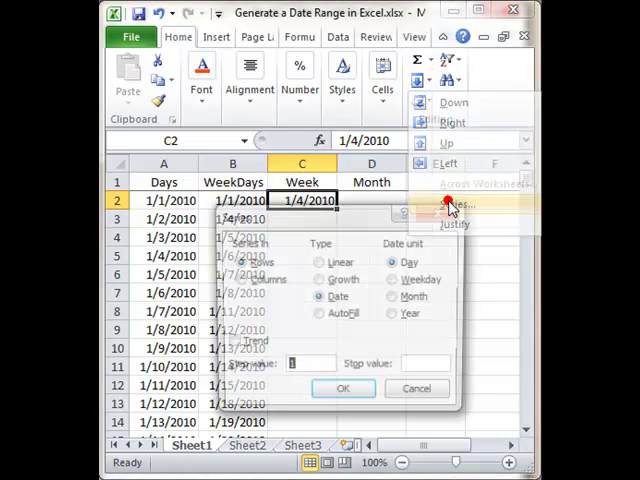
left_click(236, 280)
type("7")
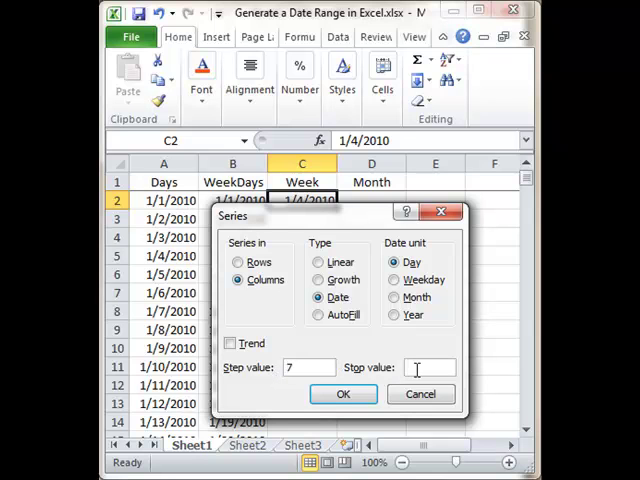
type("12/")
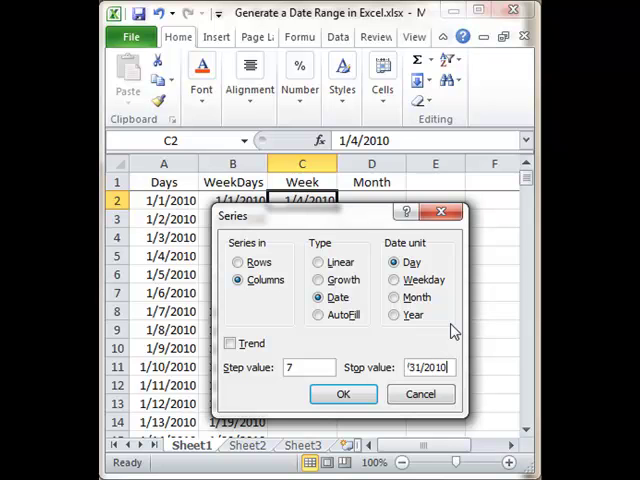
left_click(342, 392)
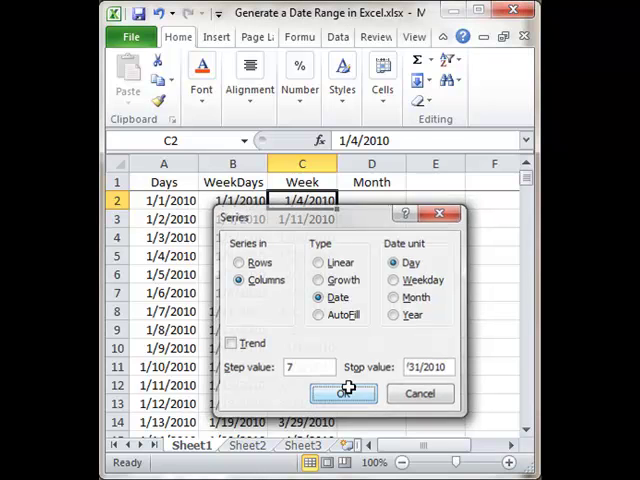
left_click(344, 392)
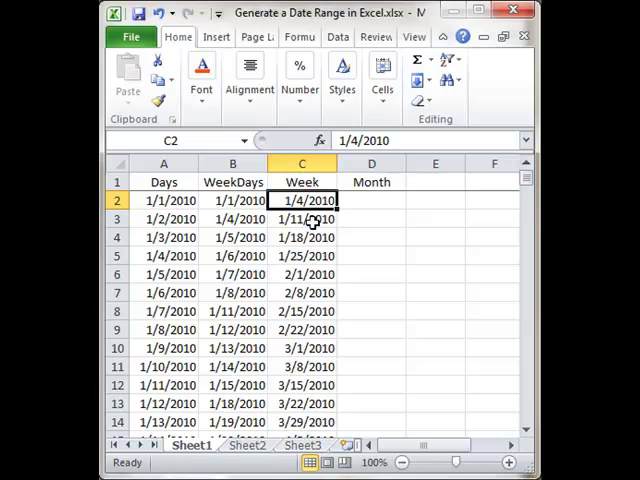
mouse_move(318, 272)
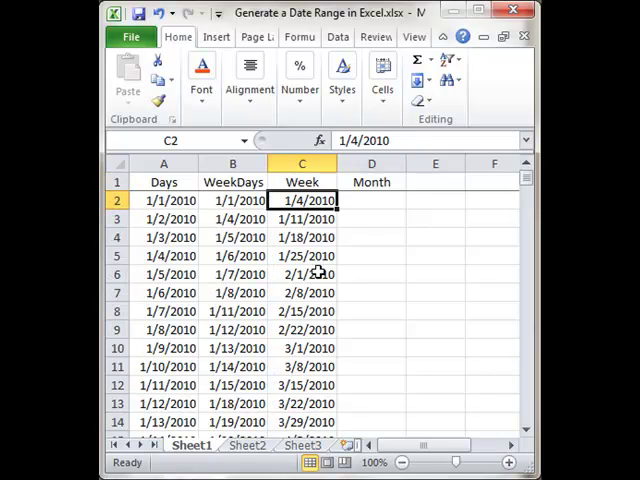
left_click(372, 200)
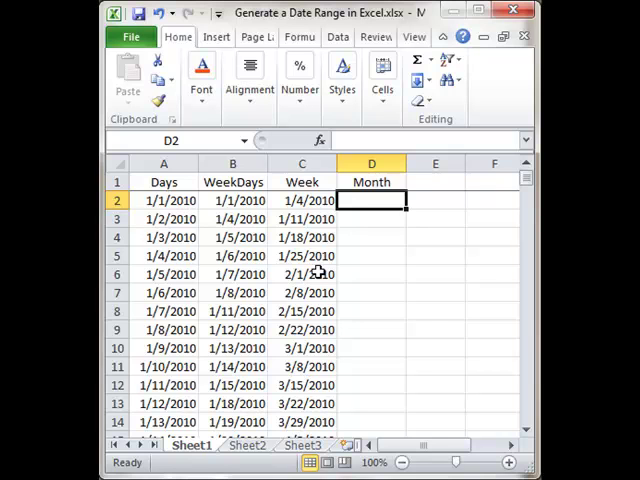
Enter the month-end date 1/31/2010 in cell D2 under Month
type("1/")
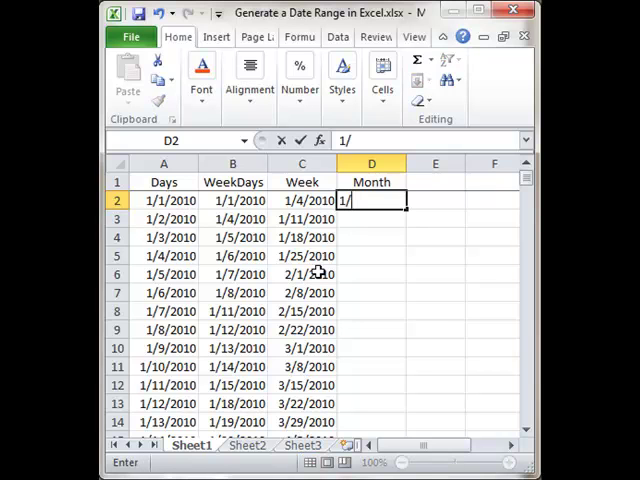
type("31/")
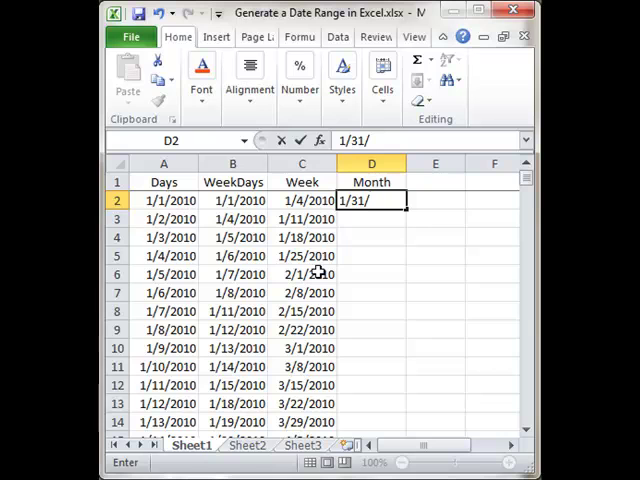
type("2010")
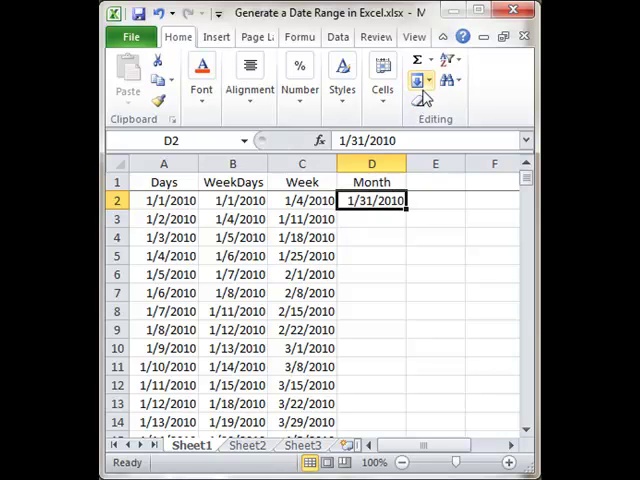
Fill Month down the column as a monthly date series ending 12/31/2010
left_click(416, 80)
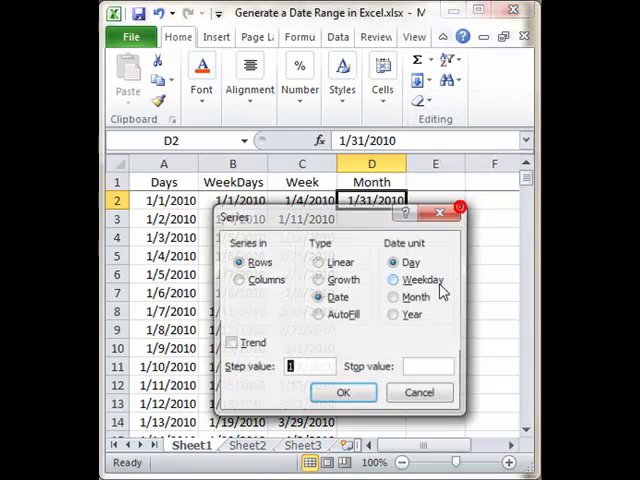
left_click(238, 280)
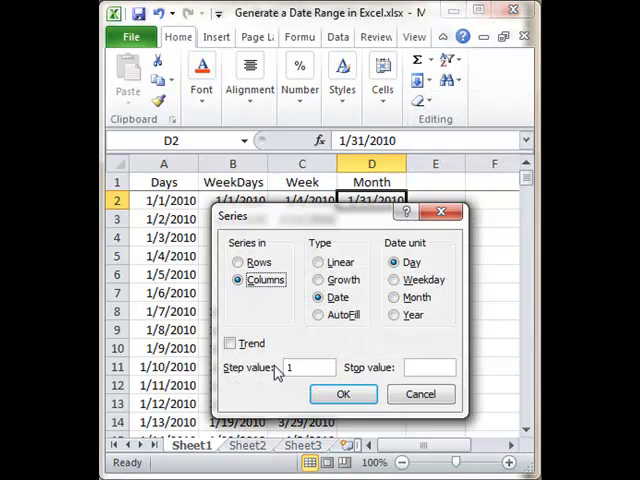
mouse_move(436, 348)
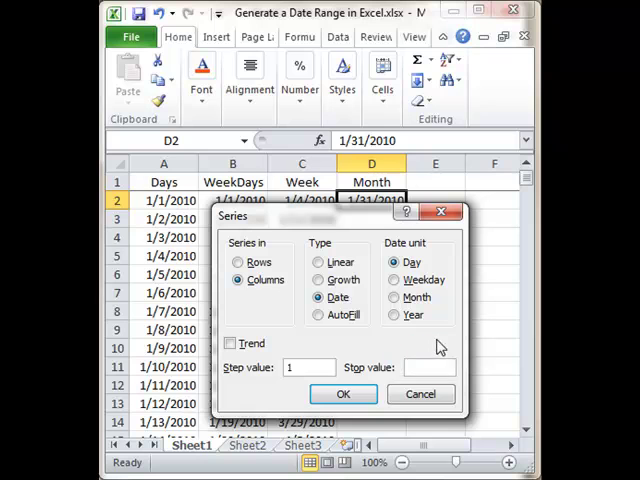
left_click(396, 296)
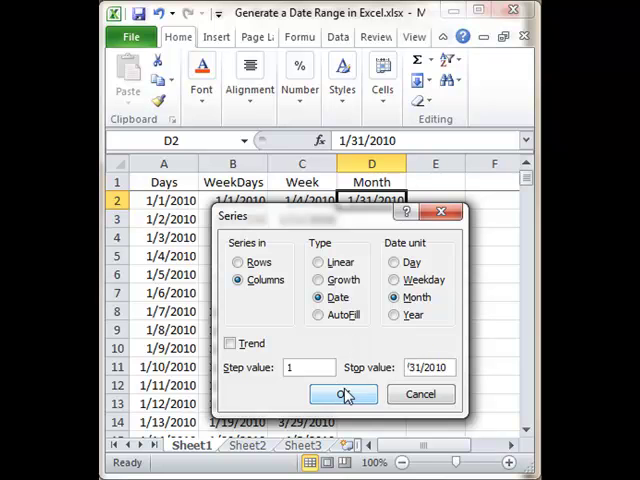
left_click(342, 392)
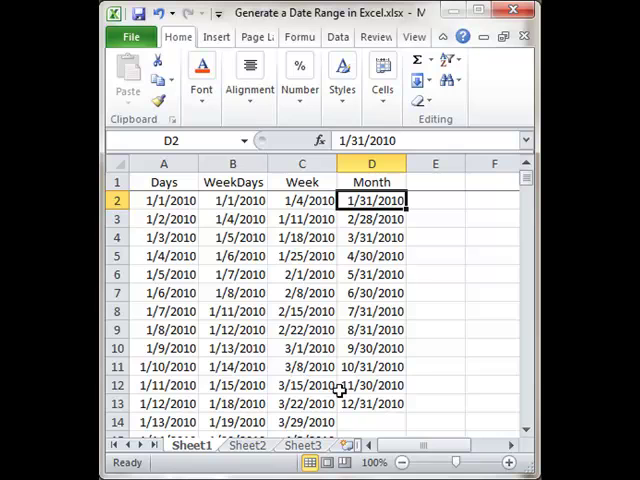
mouse_move(290, 348)
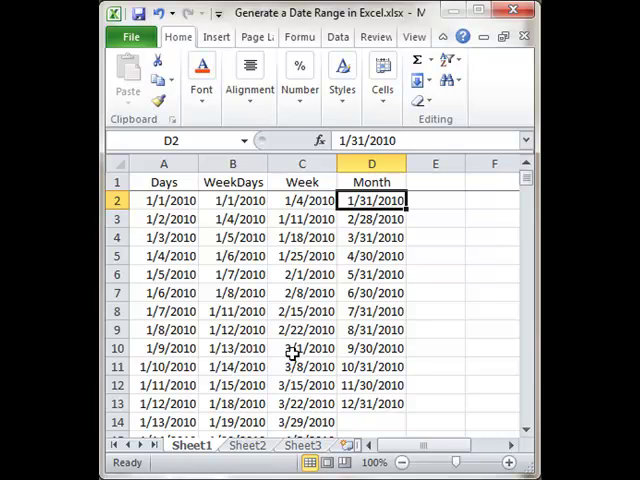
mouse_move(288, 292)
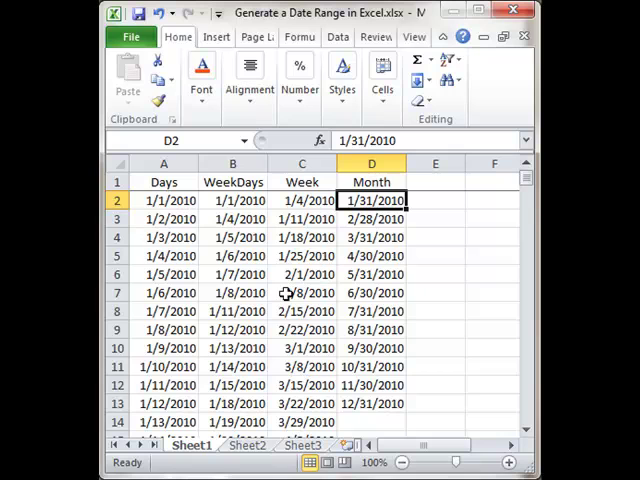